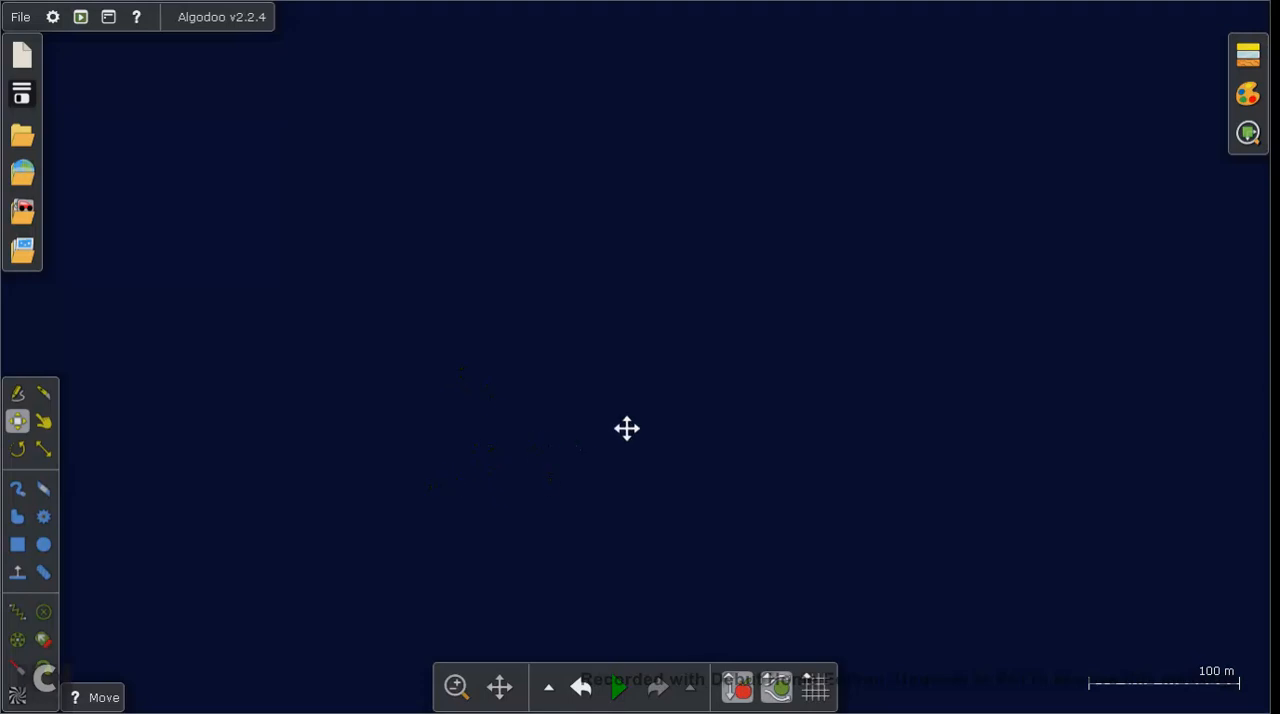
mouse_move(680, 414)
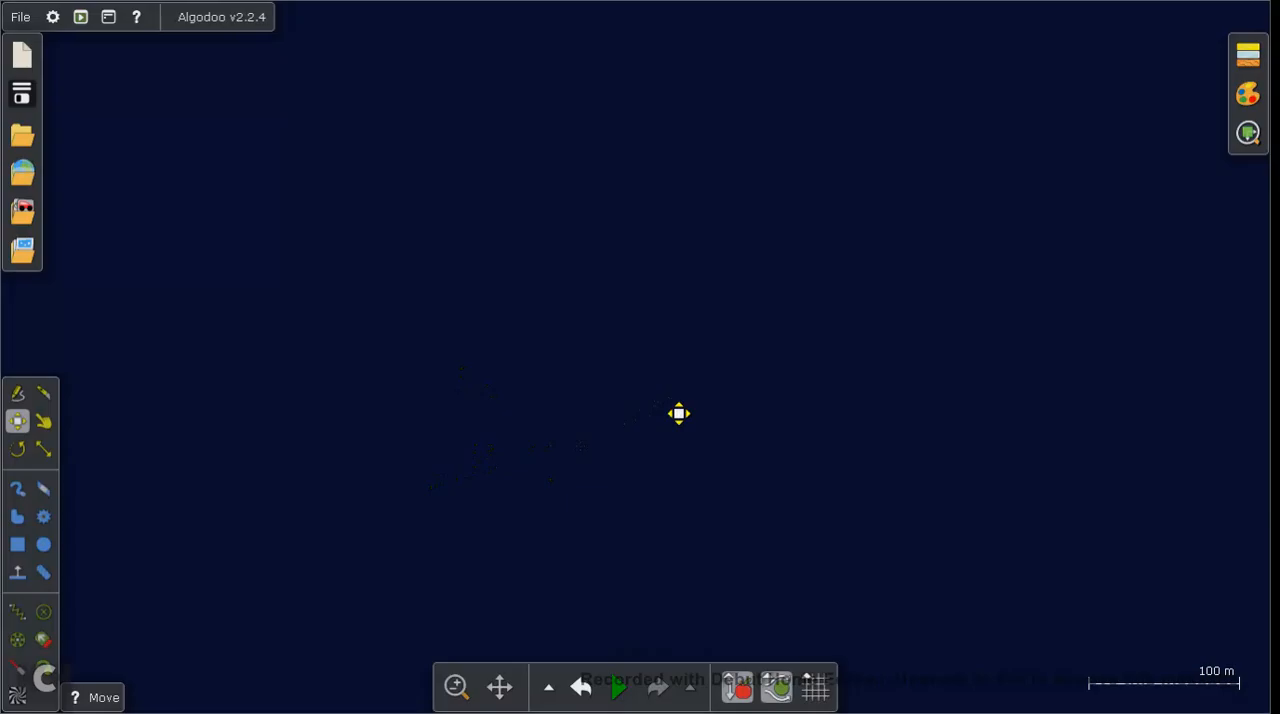
- Choose the Circle tool from the left toolbar to start drawing circles
click(44, 544)
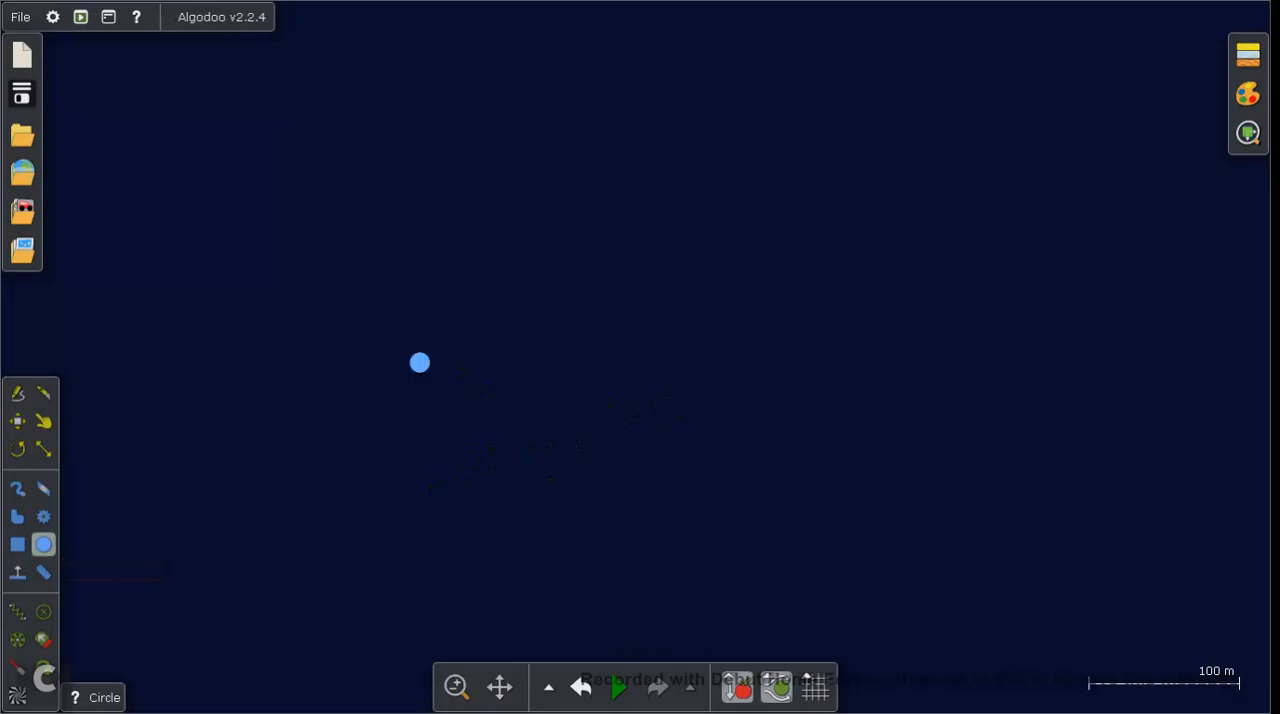
- Draw a large green circle with a white outline and review the new-object appearance settings
drag(420, 362, 540, 422)
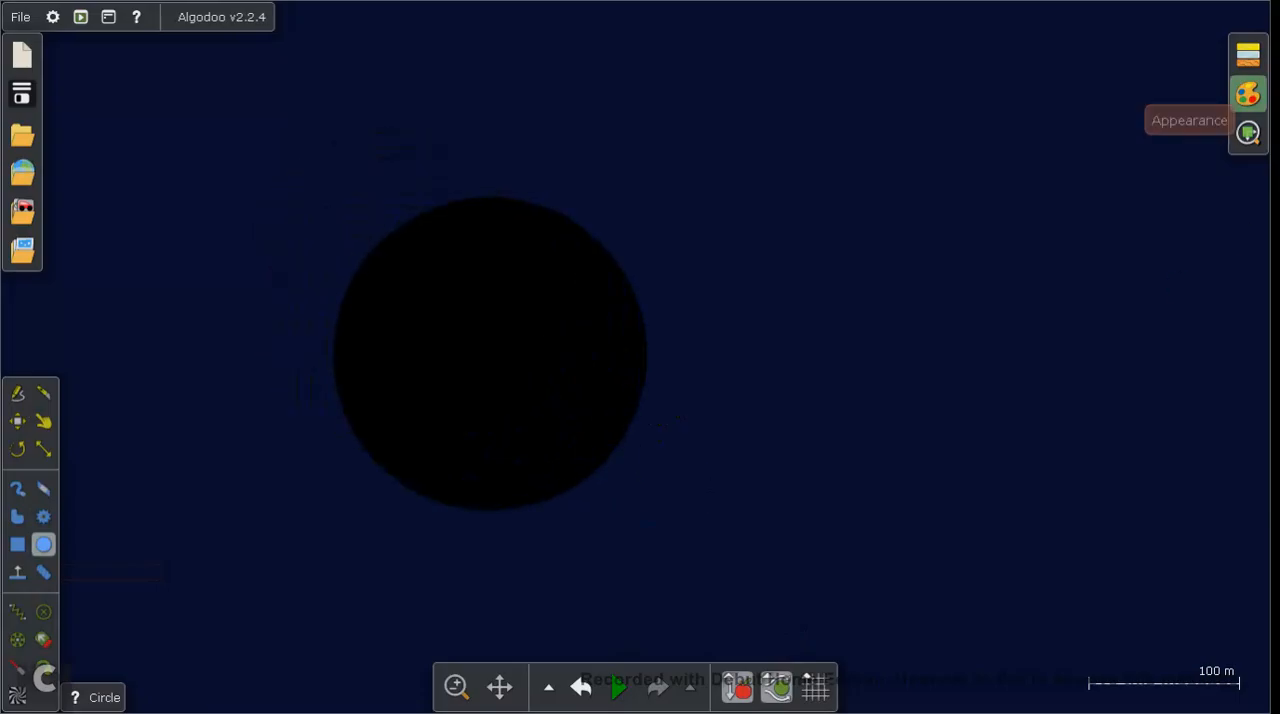
click(1248, 92)
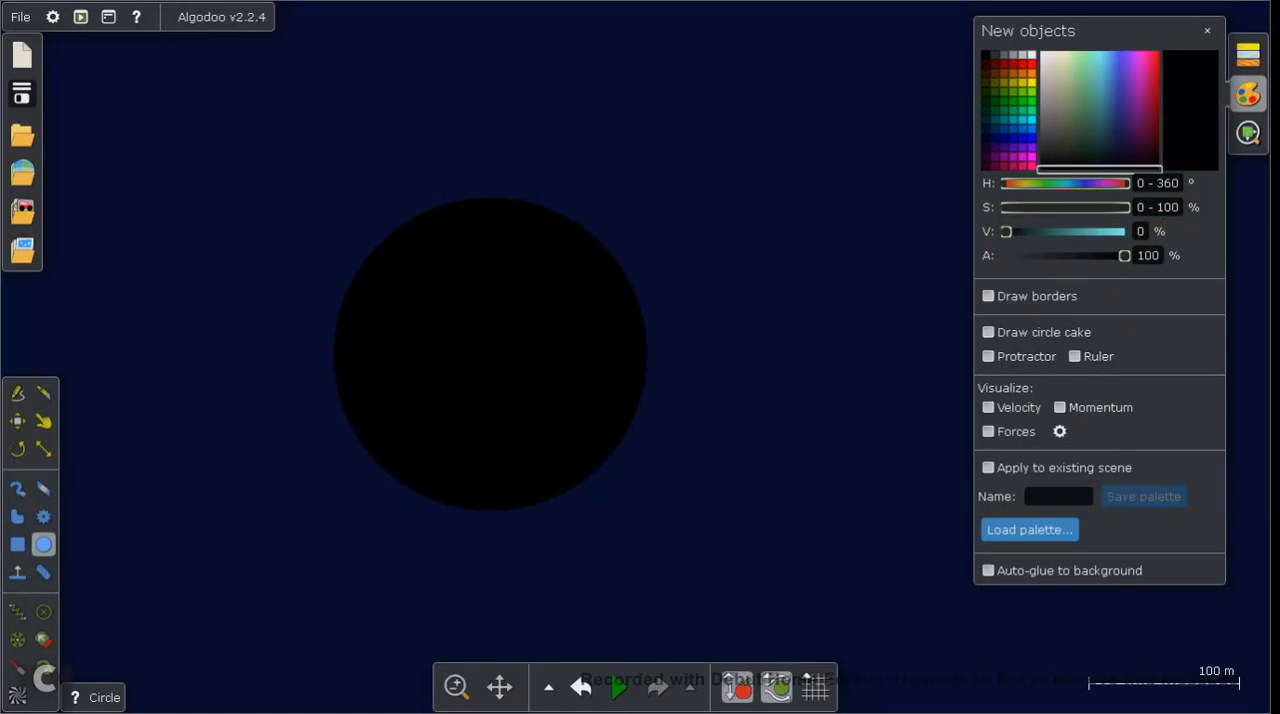
click(1144, 232)
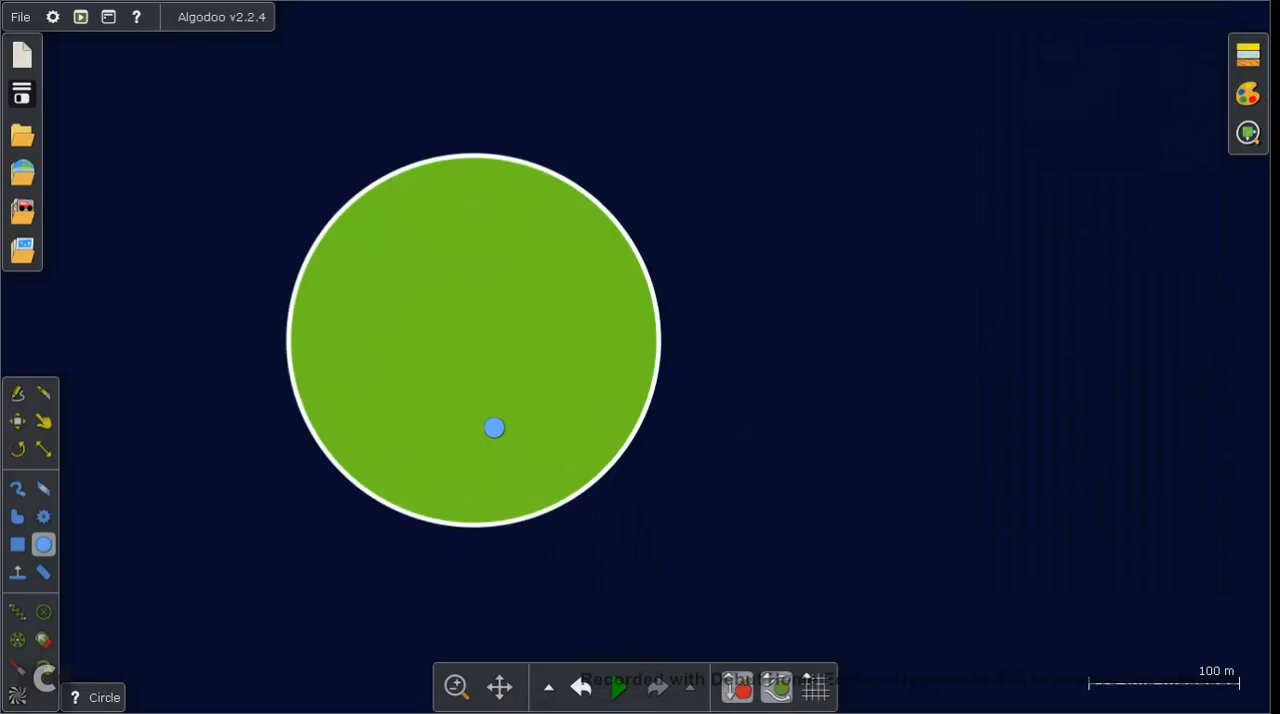
- Recolour the big circle pale yellow and raise its edge blur to 1.00 via its Appearance settings
right_click(494, 428)
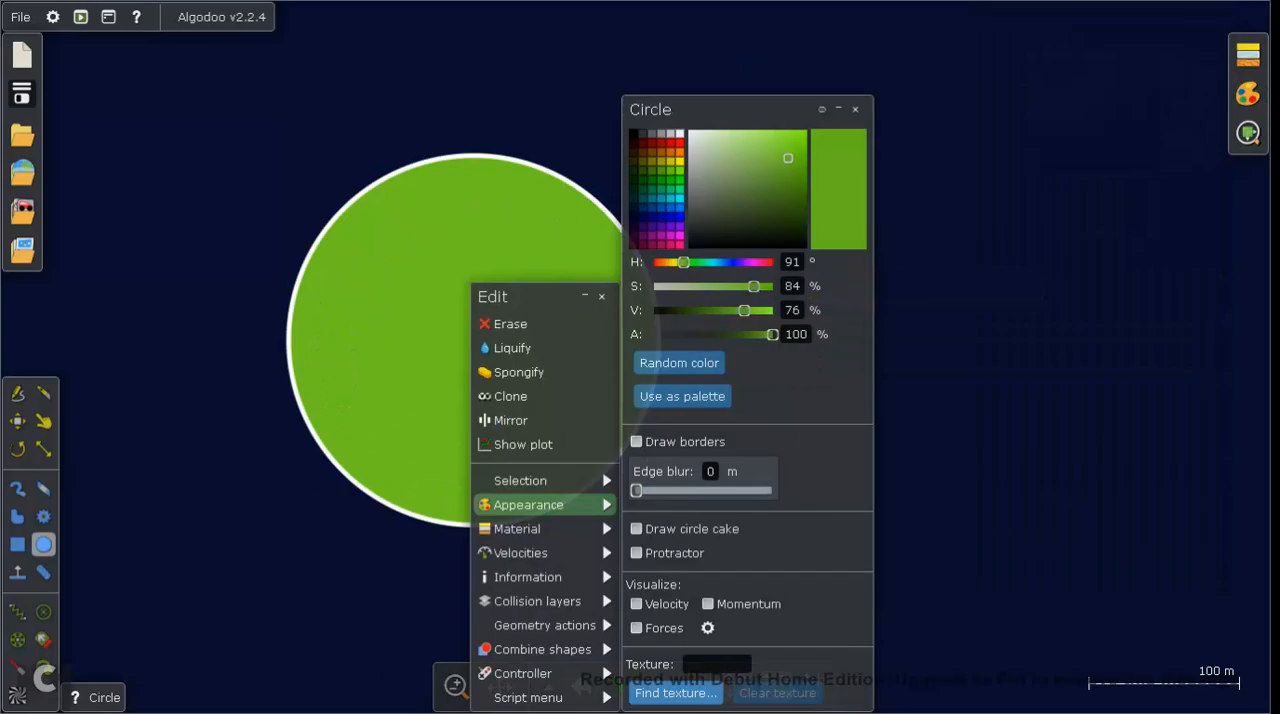
click(808, 130)
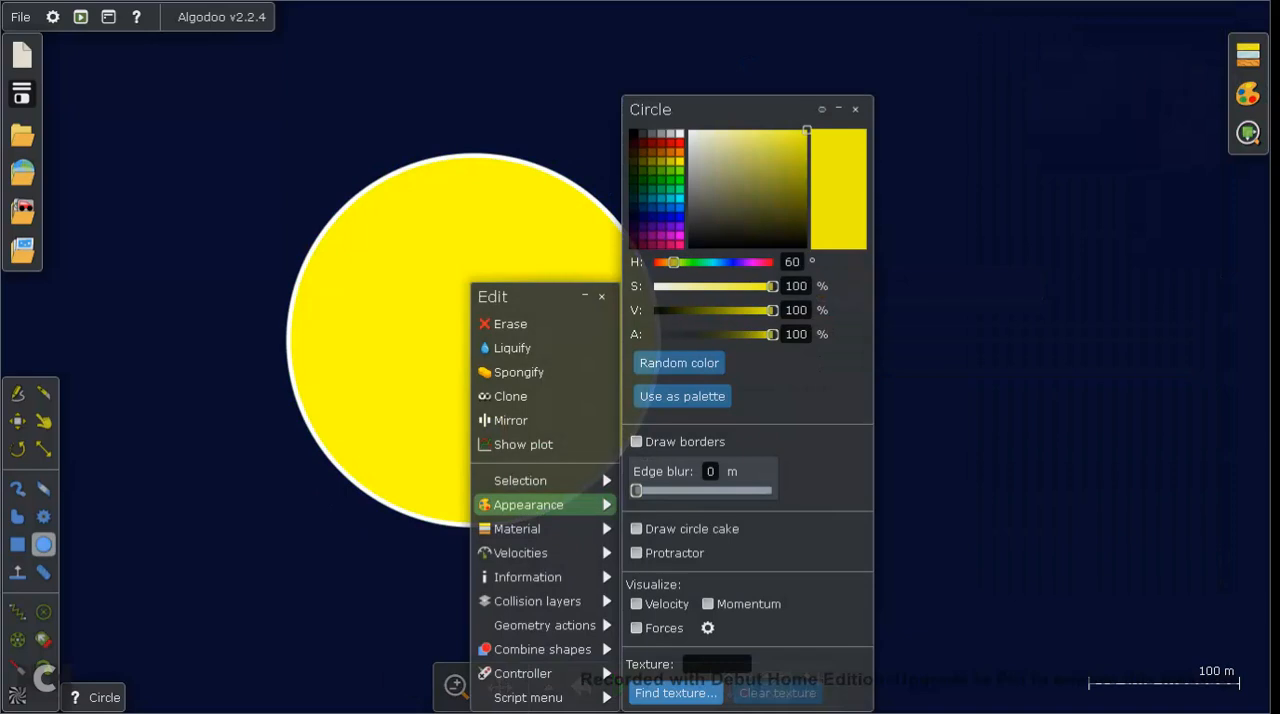
drag(772, 286, 744, 286)
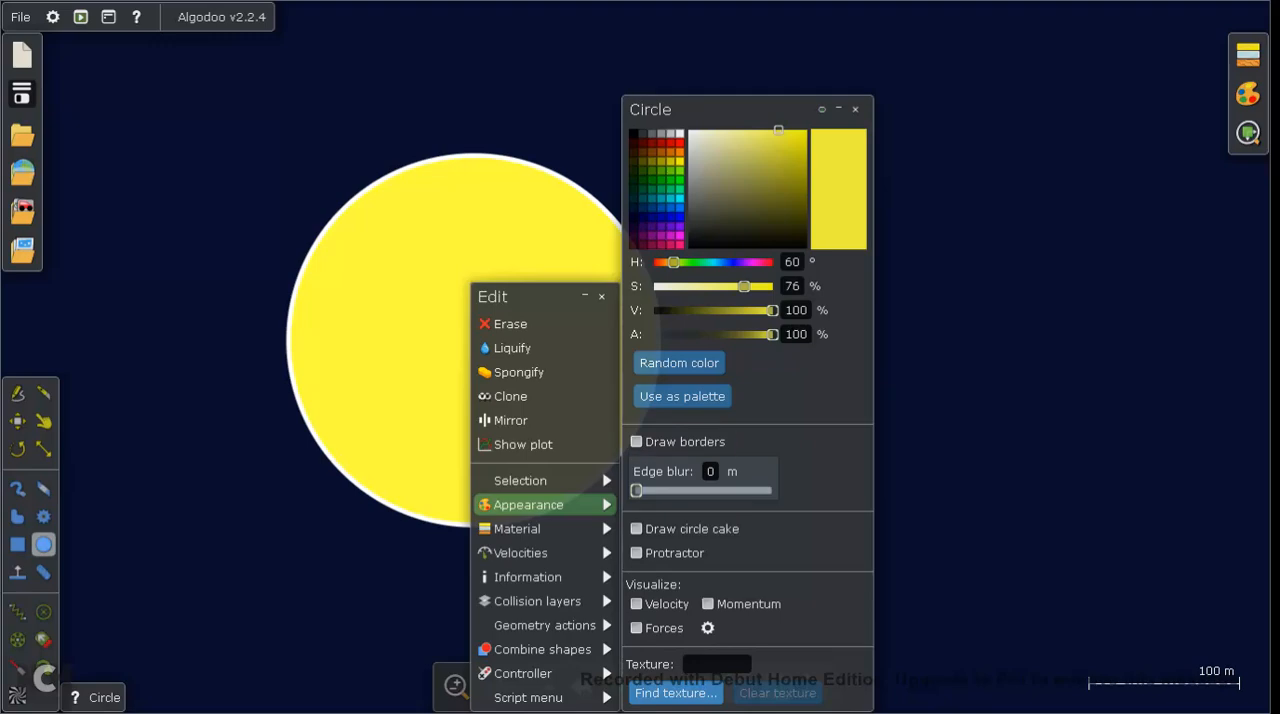
drag(636, 490, 728, 490)
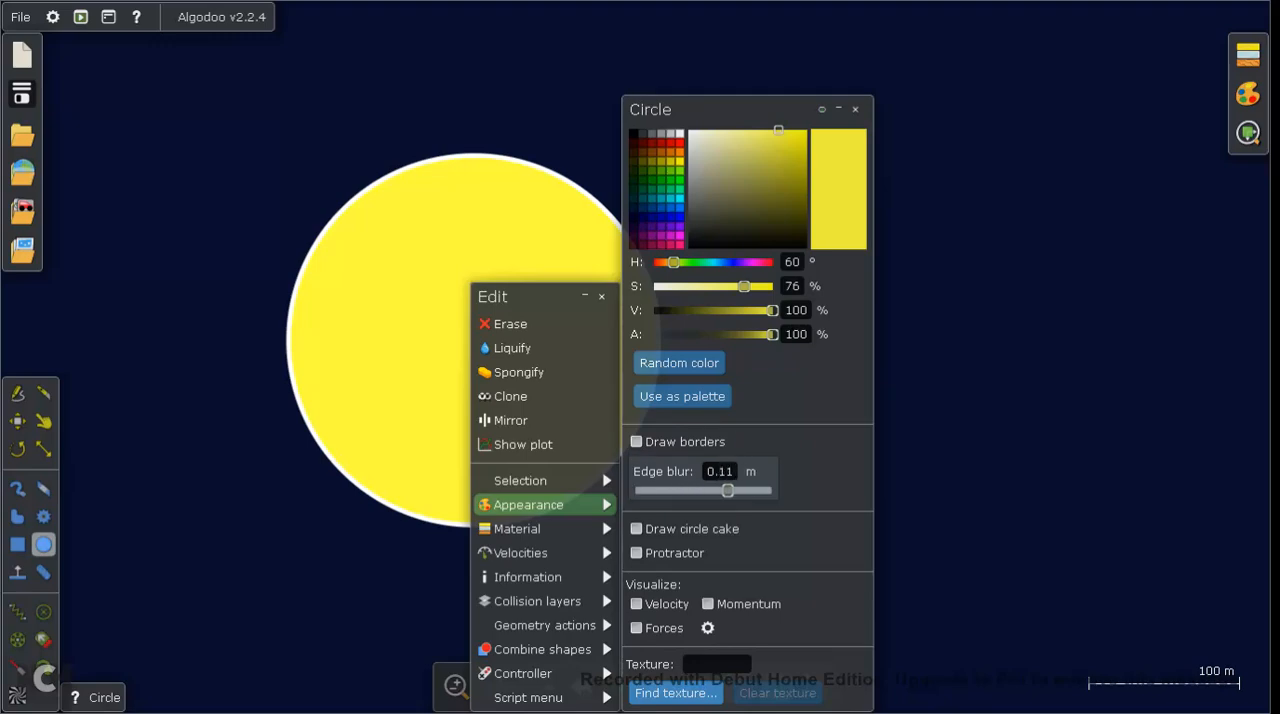
drag(728, 490, 770, 490)
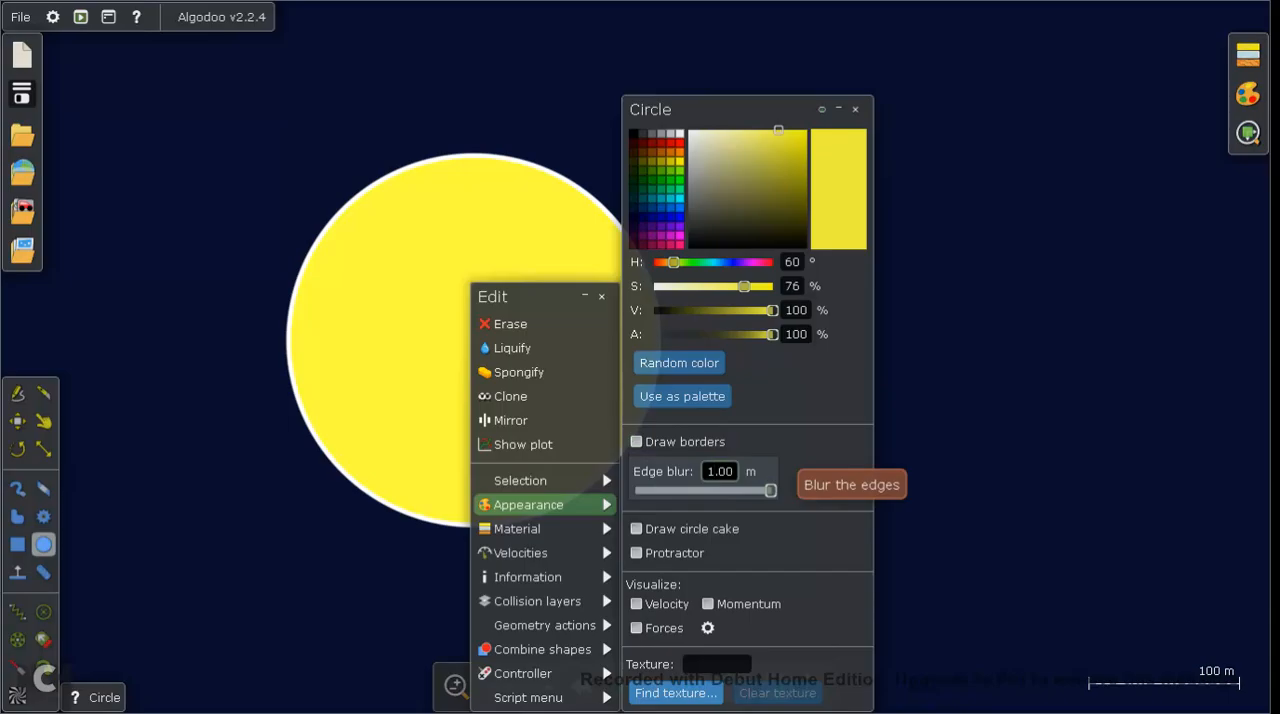
- Dismiss the star's edit menu, leaving the blurred yellow star in the open scene
click(720, 472)
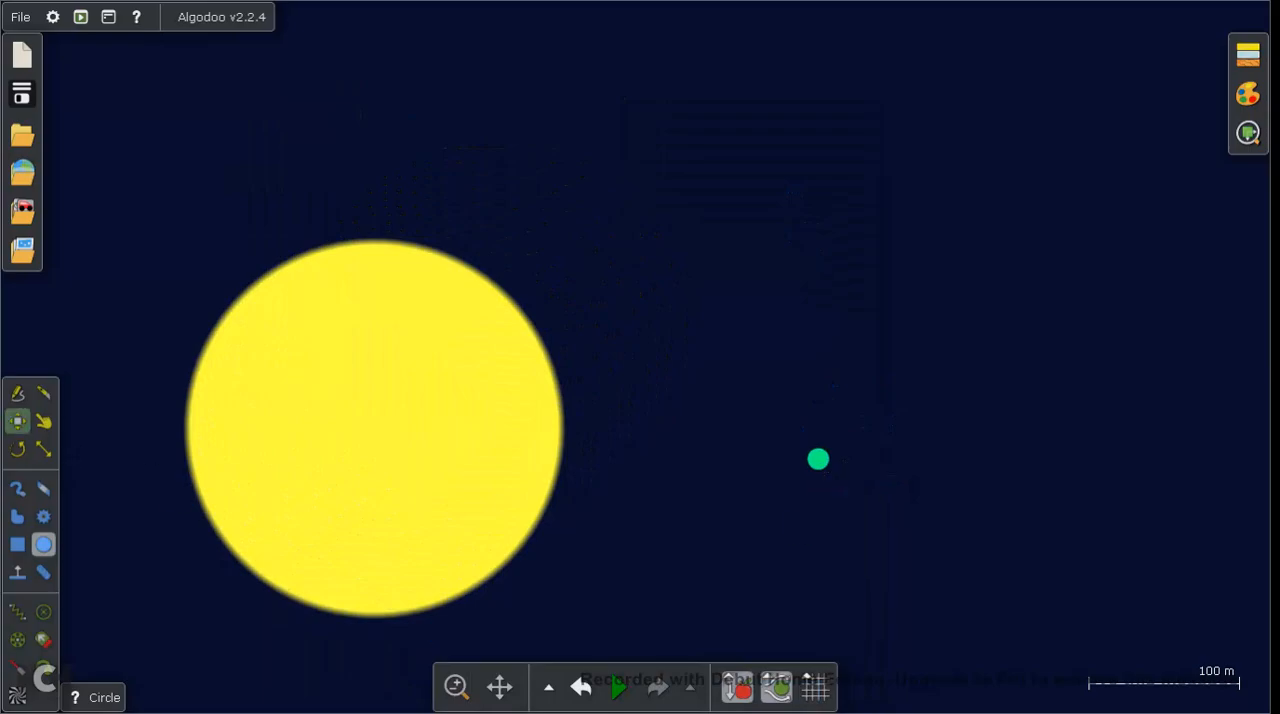
- Move the small green planet slightly right, then bring up the yellow star's edit menu
click(18, 420)
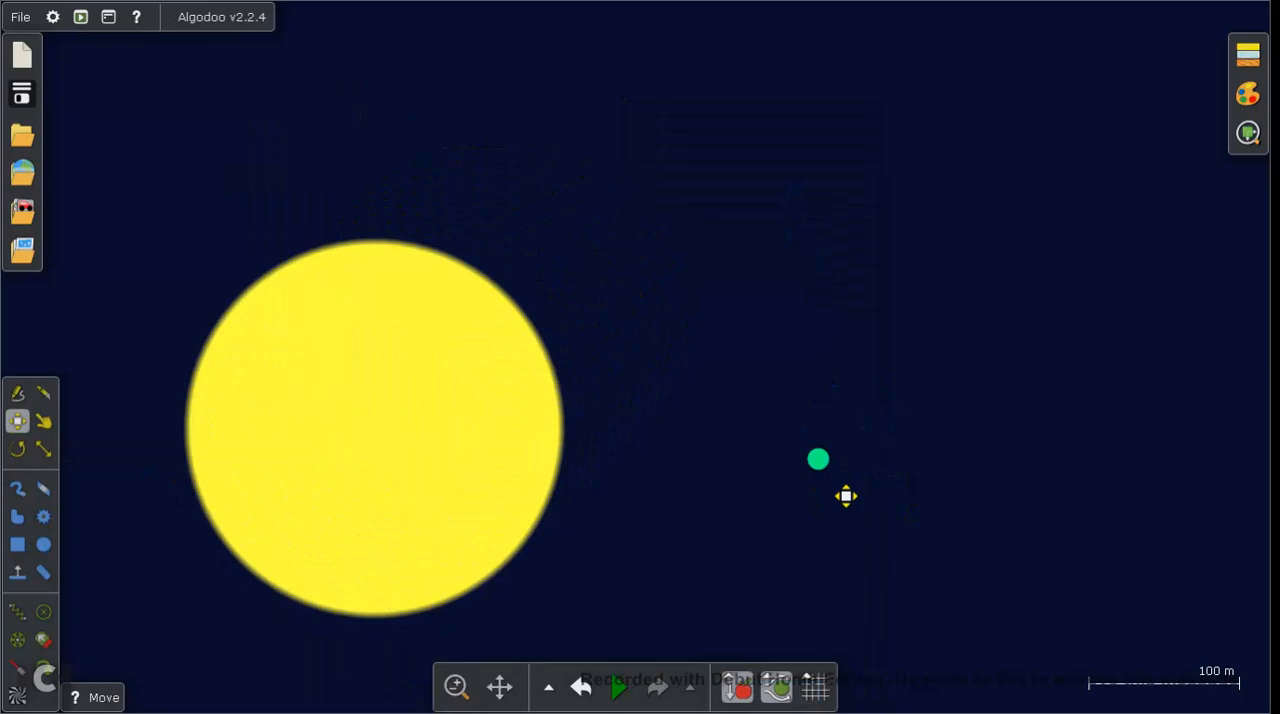
drag(818, 460, 864, 466)
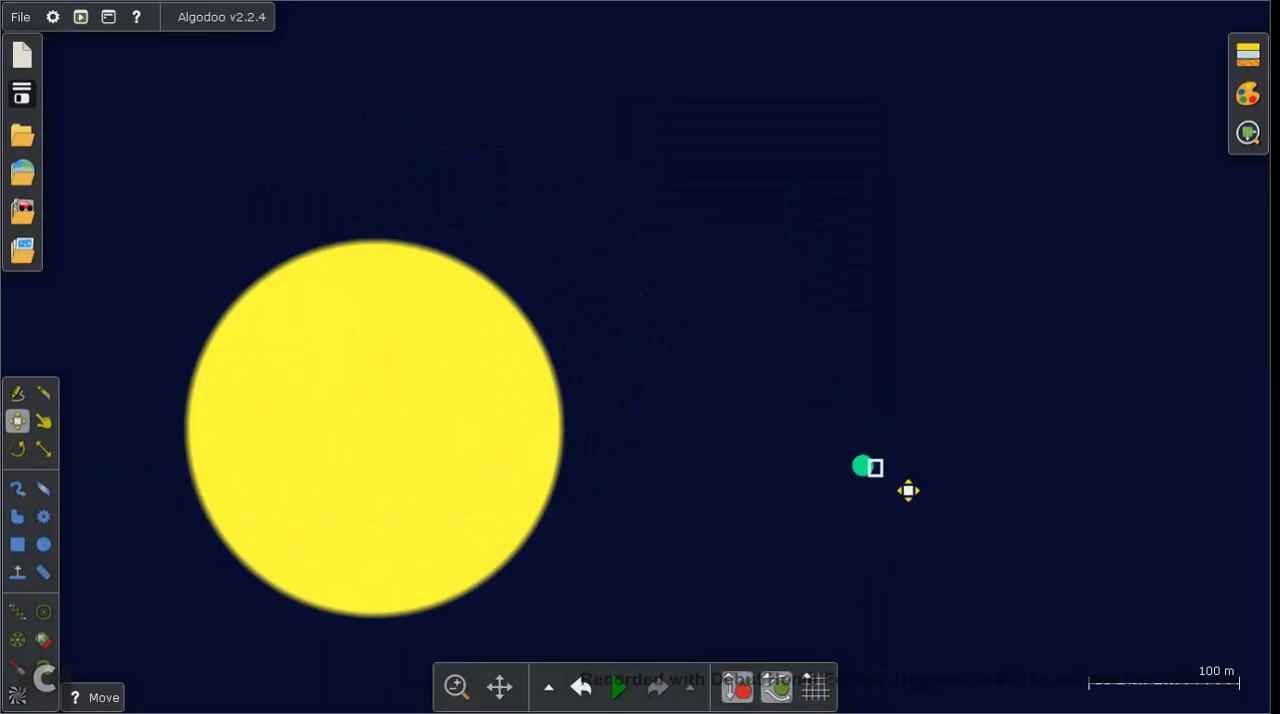
right_click(864, 466)
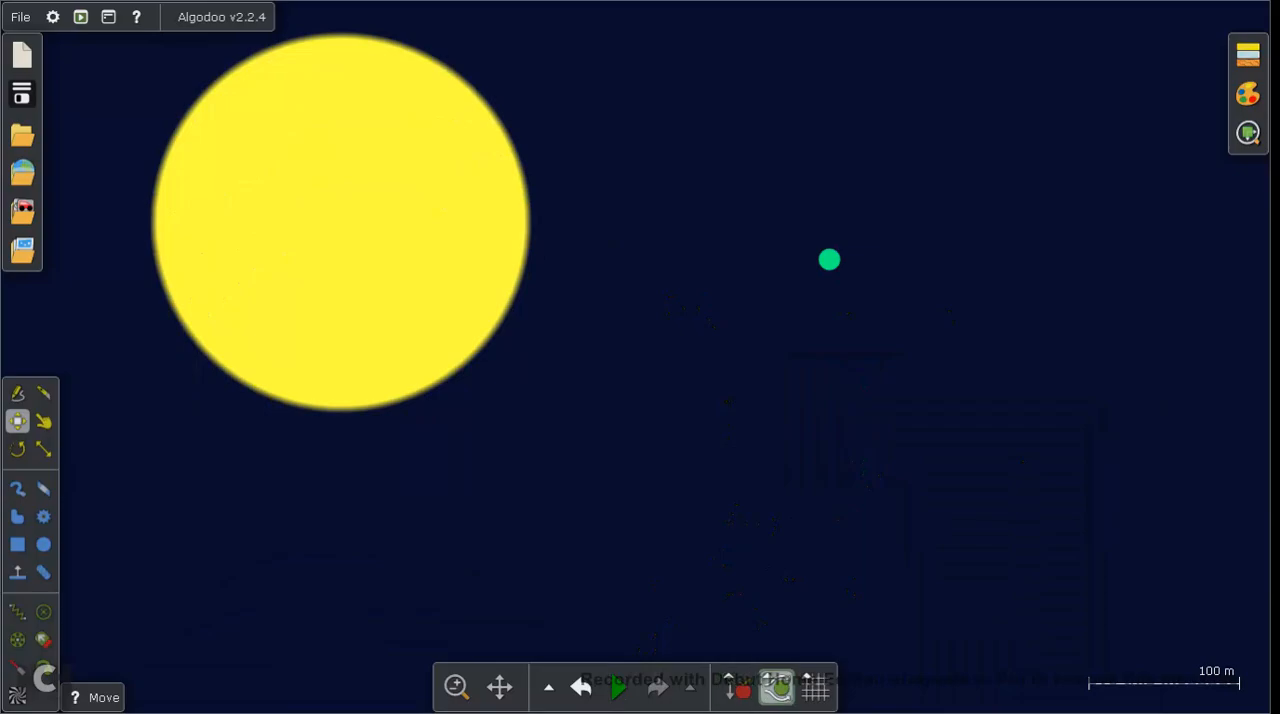
mouse_move(196, 518)
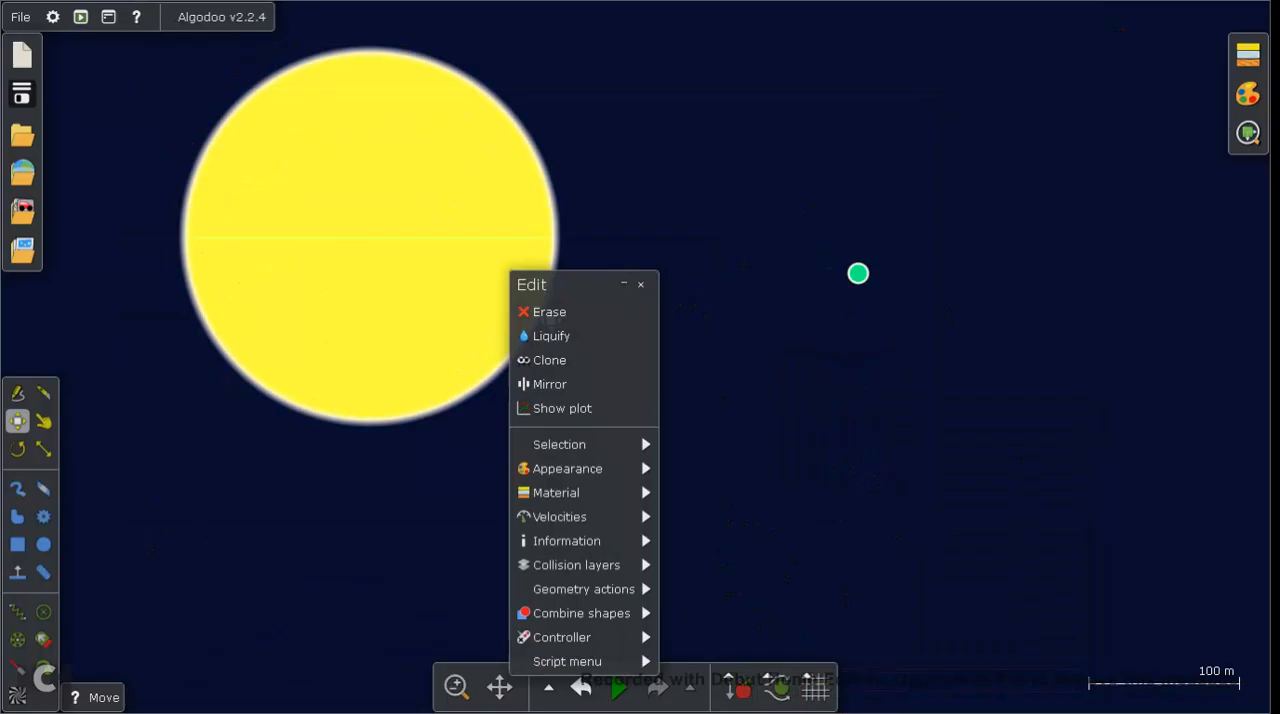
- Show the star's Script menu listing radius, density, edge blur and other properties
click(560, 516)
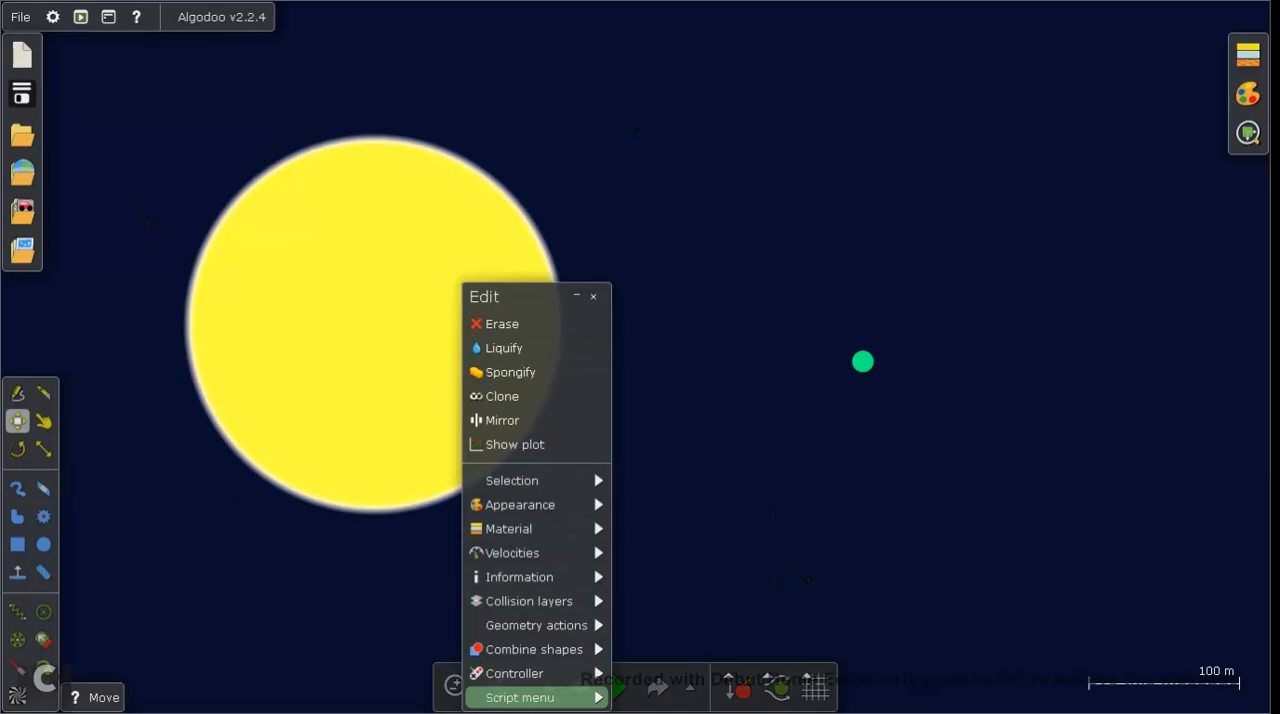
click(520, 696)
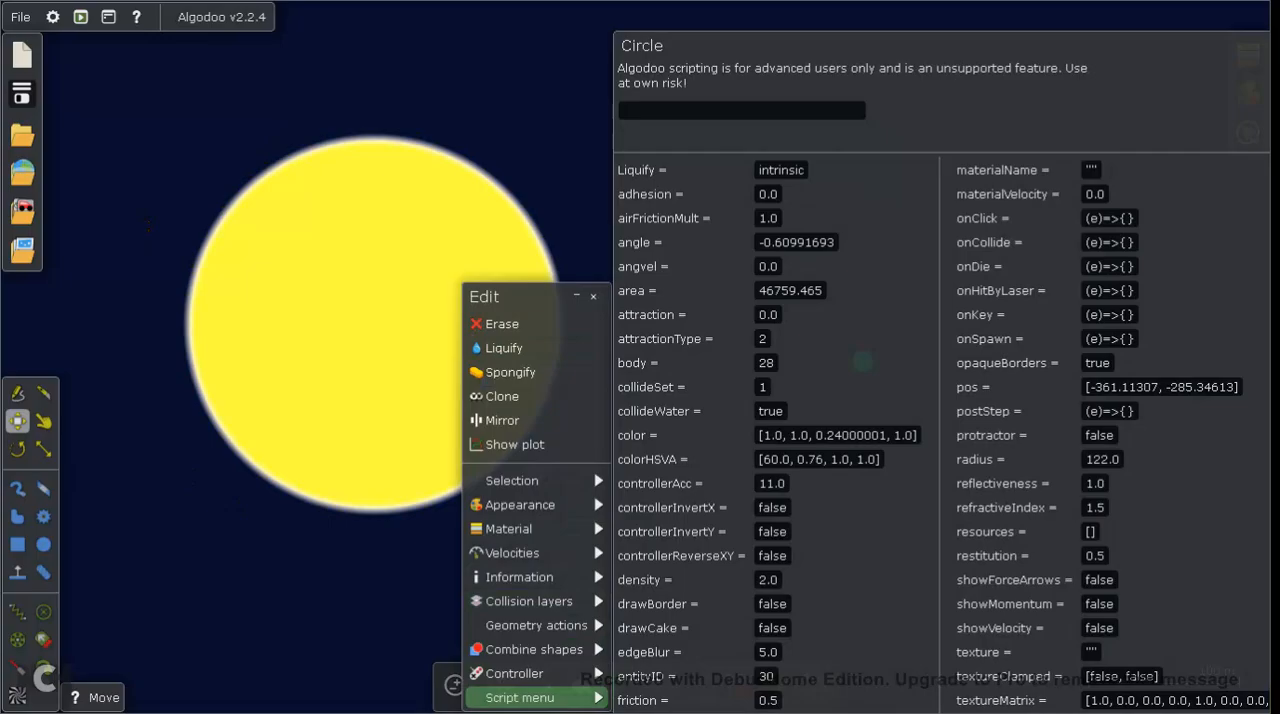
- Set the star's attraction to 50.0 and close its Script menu
click(768, 314)
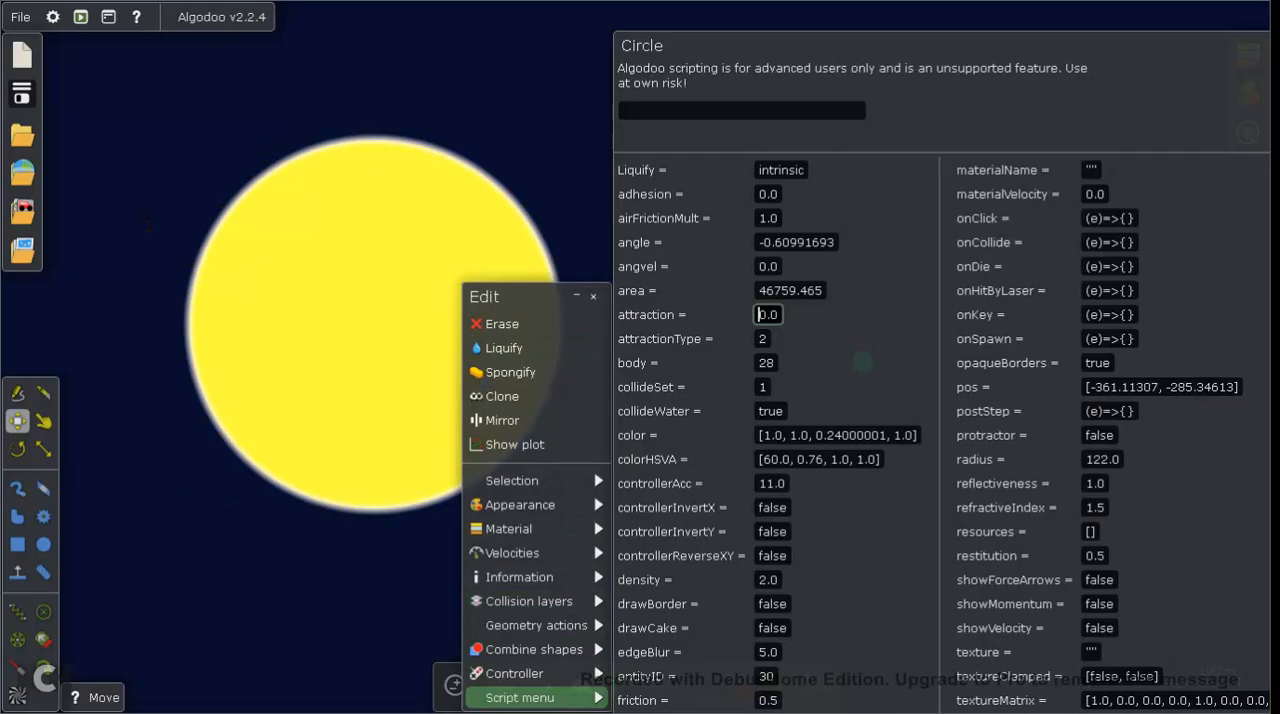
text(50.0)
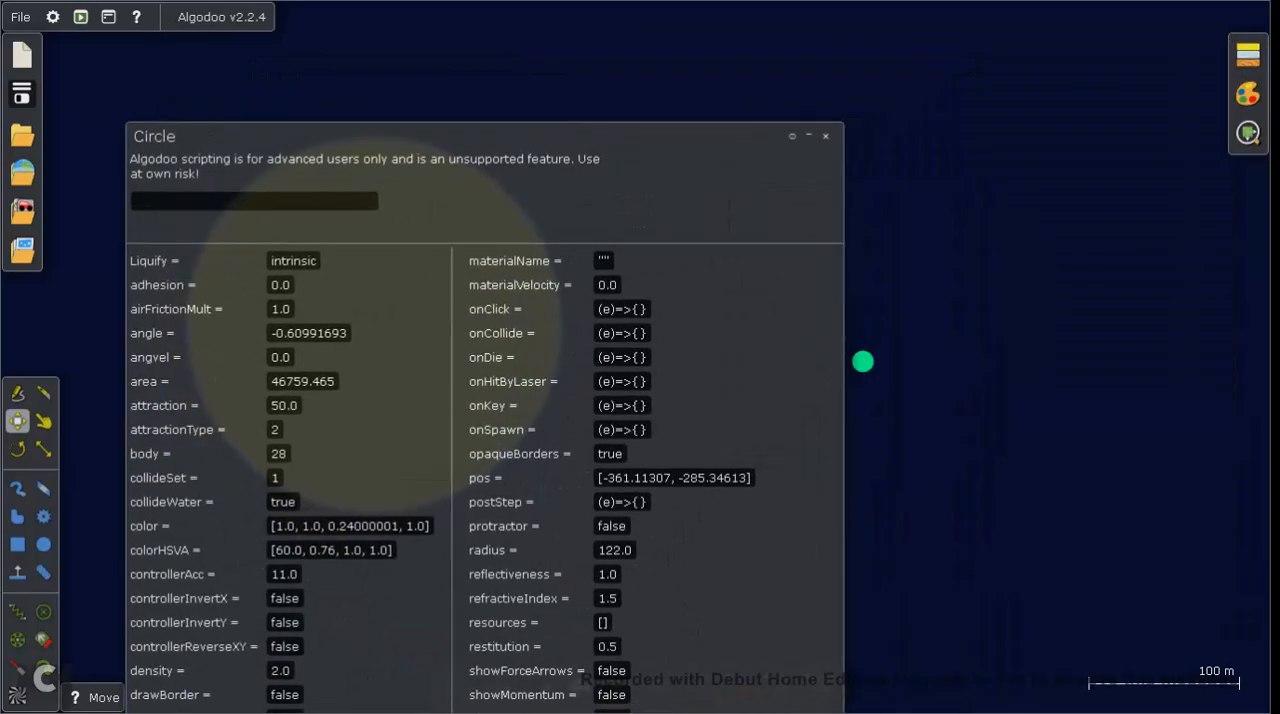
click(826, 136)
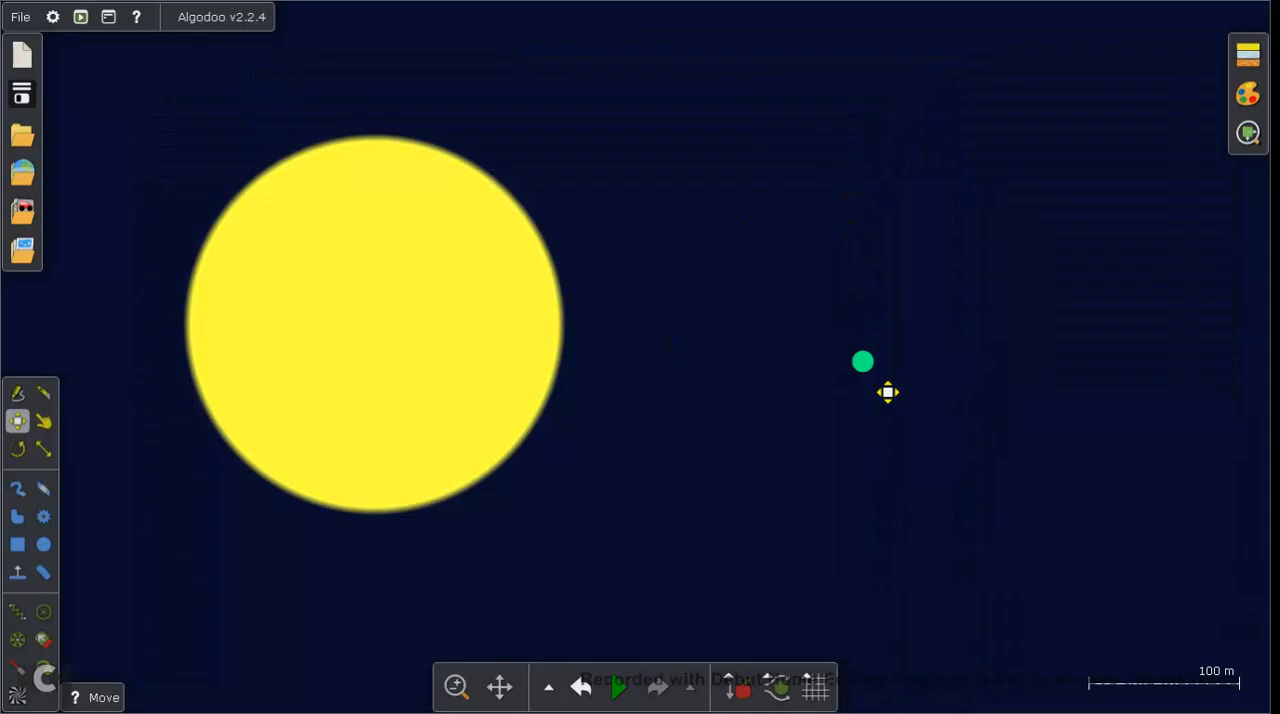
- Dismiss the green planet's edit menu and start the simulation so it orbits the star
right_click(862, 362)
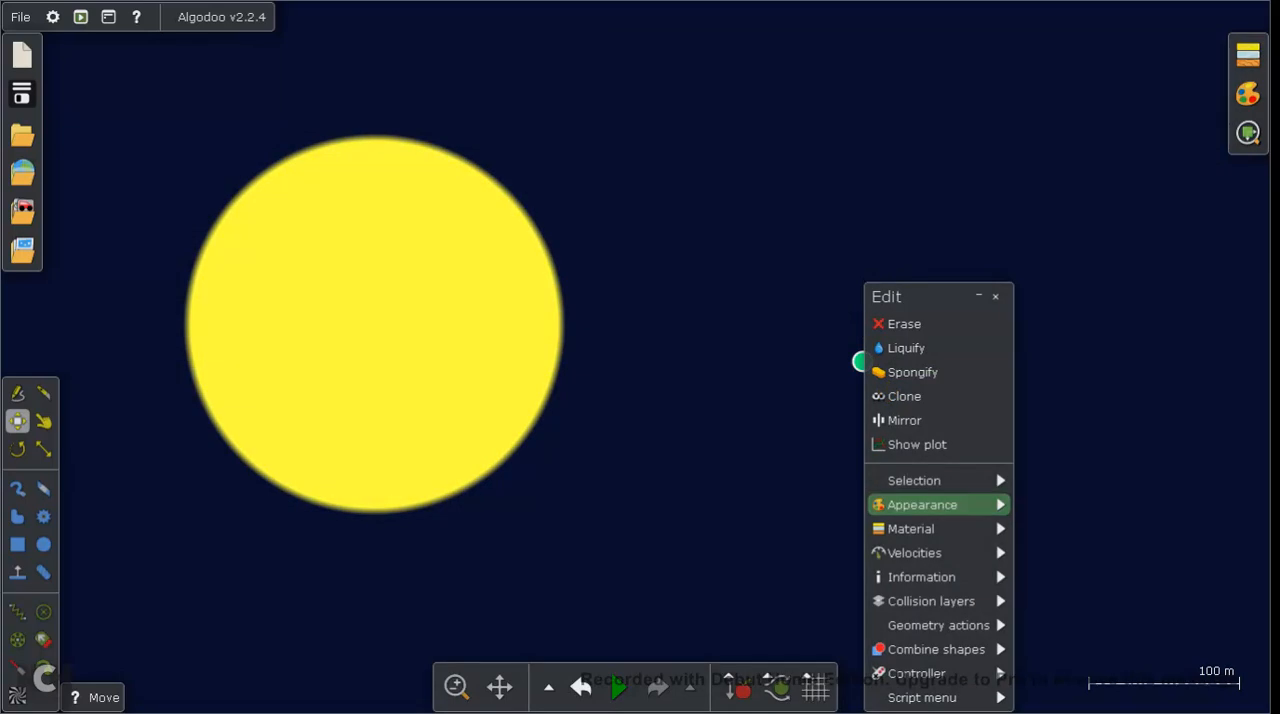
click(912, 552)
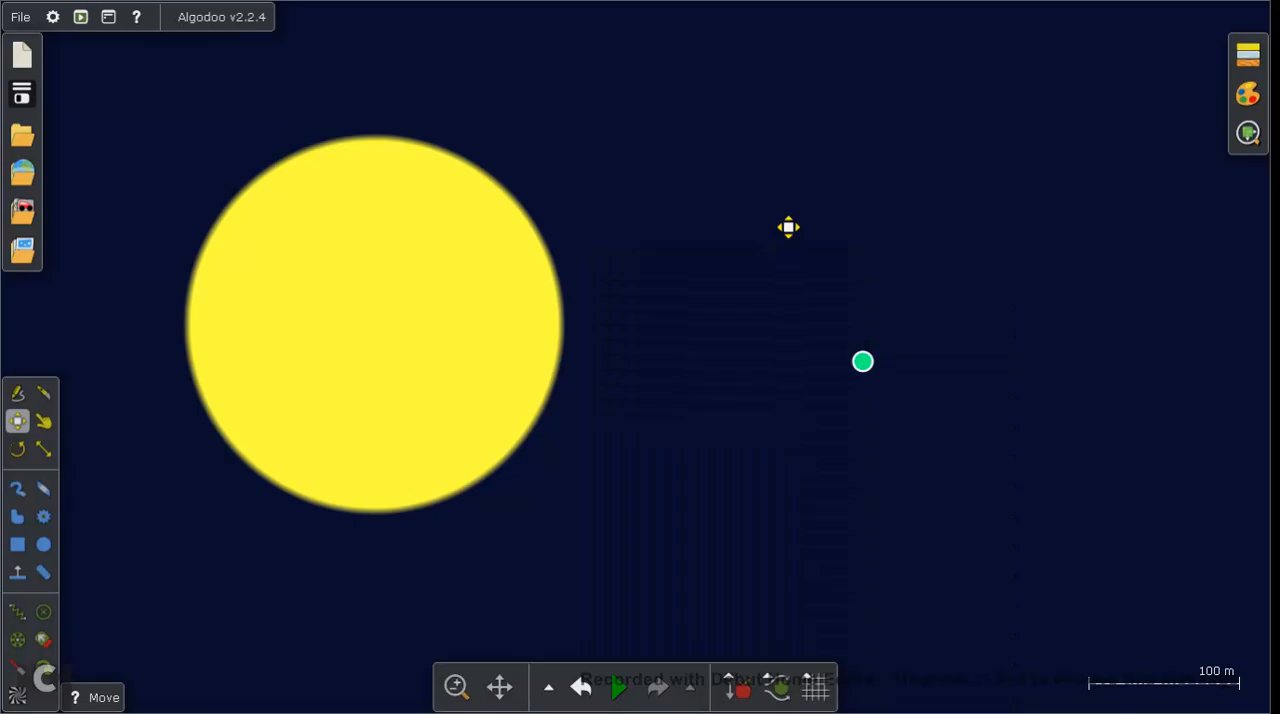
click(618, 688)
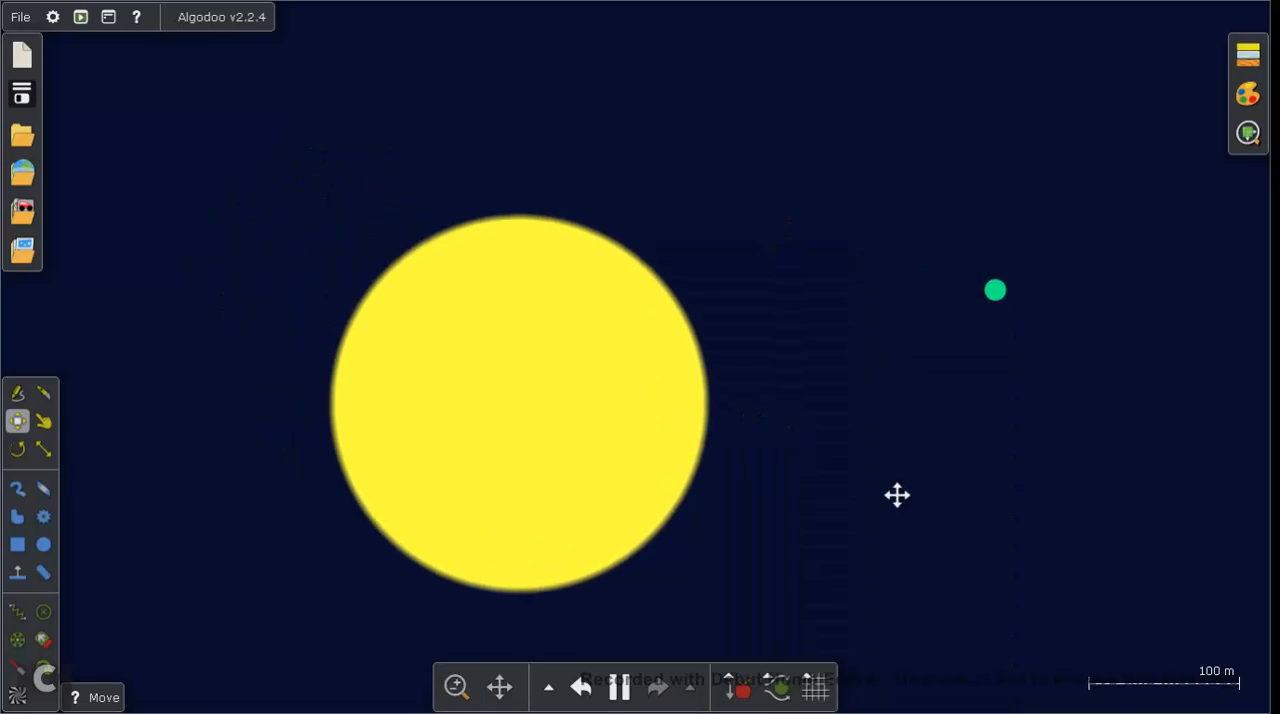